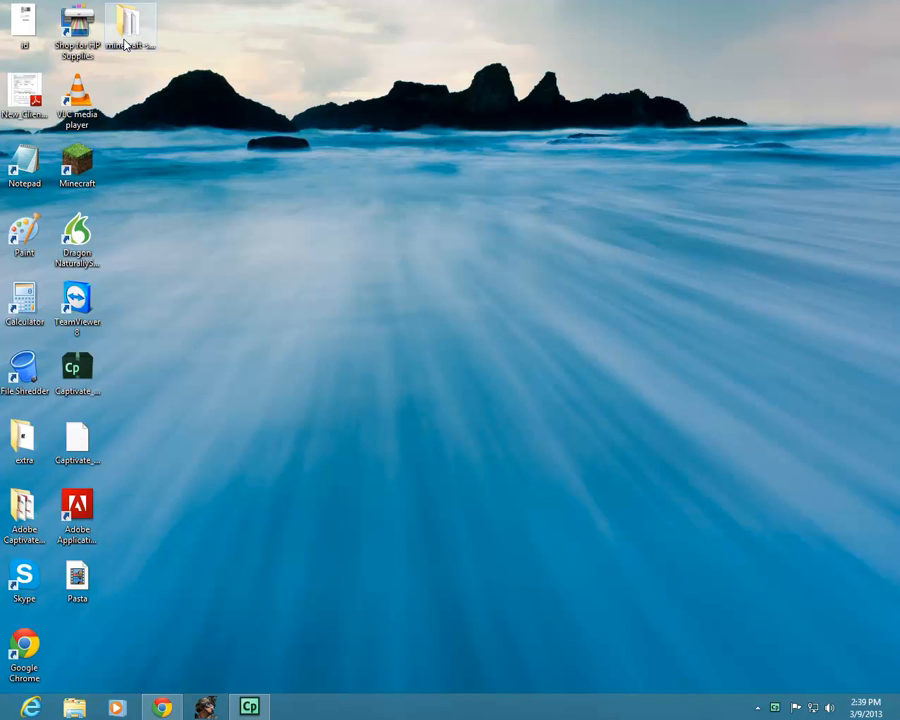
Open the minecraft-server folder from the desktop, showing the world folder and server files.
{"action": "double_click", "coordinate": [142, 20]}
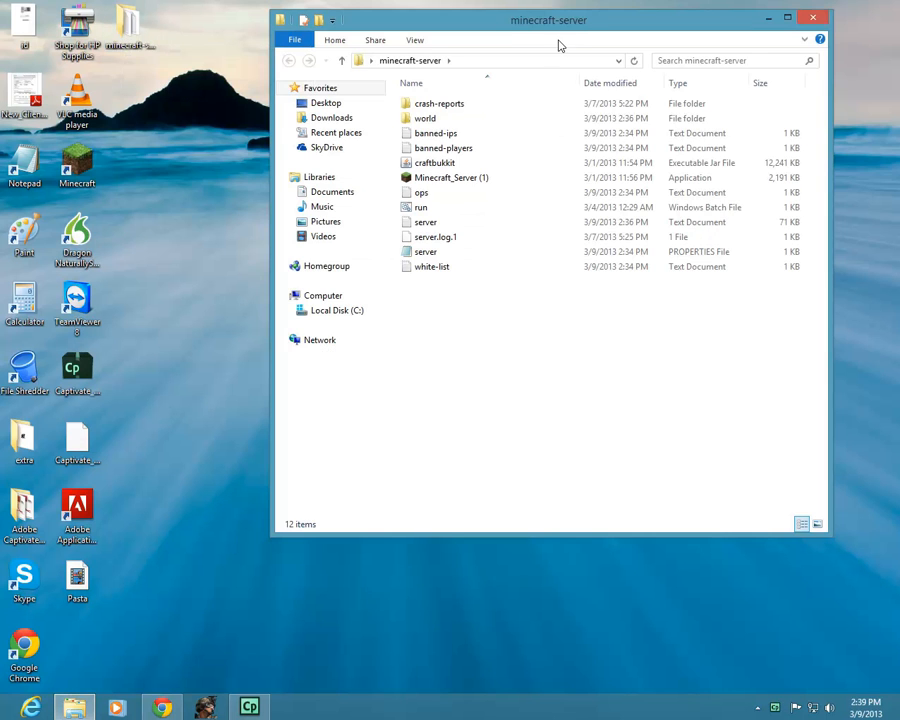
{"action": "left_click_drag", "start_coordinate": [558, 20], "coordinate": [496, 82]}
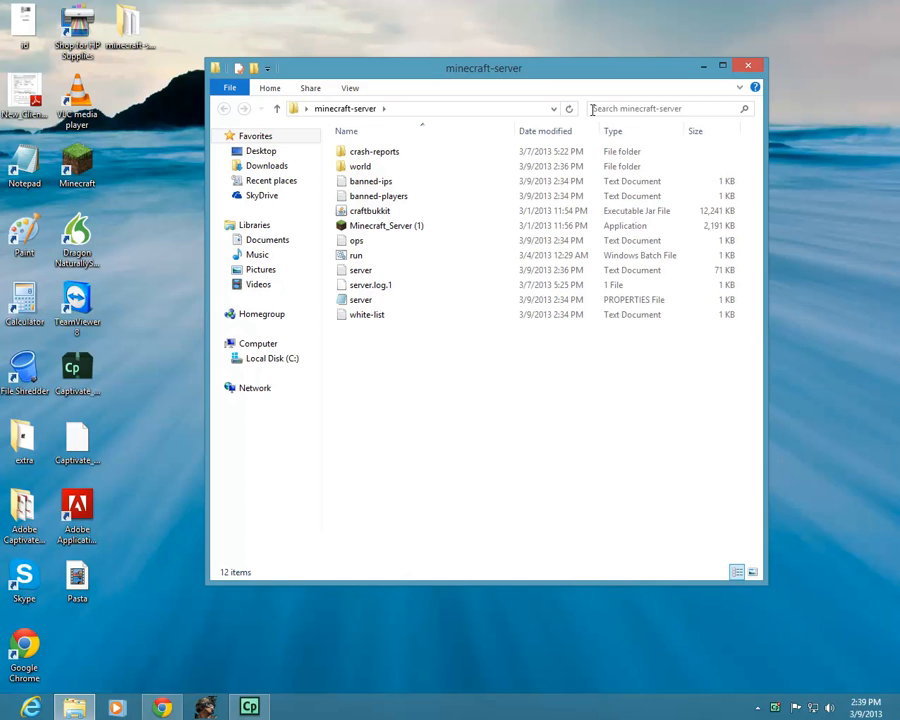
{"action": "left_click", "coordinate": [356, 240]}
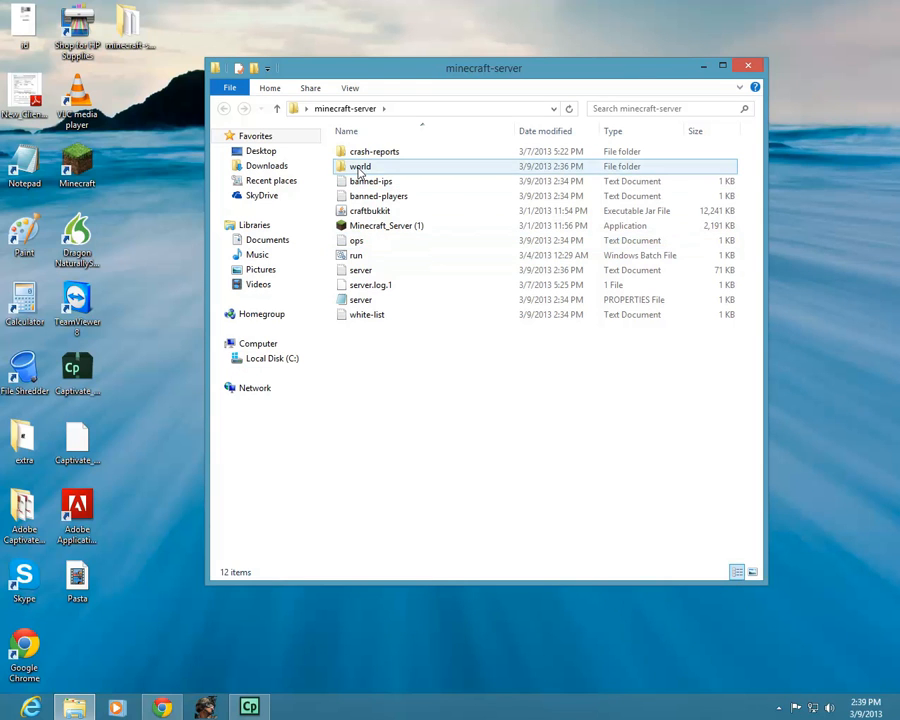
Delete the world folder, then select the Minecraft_Server (1) application.
{"action": "right_click", "coordinate": [360, 166]}
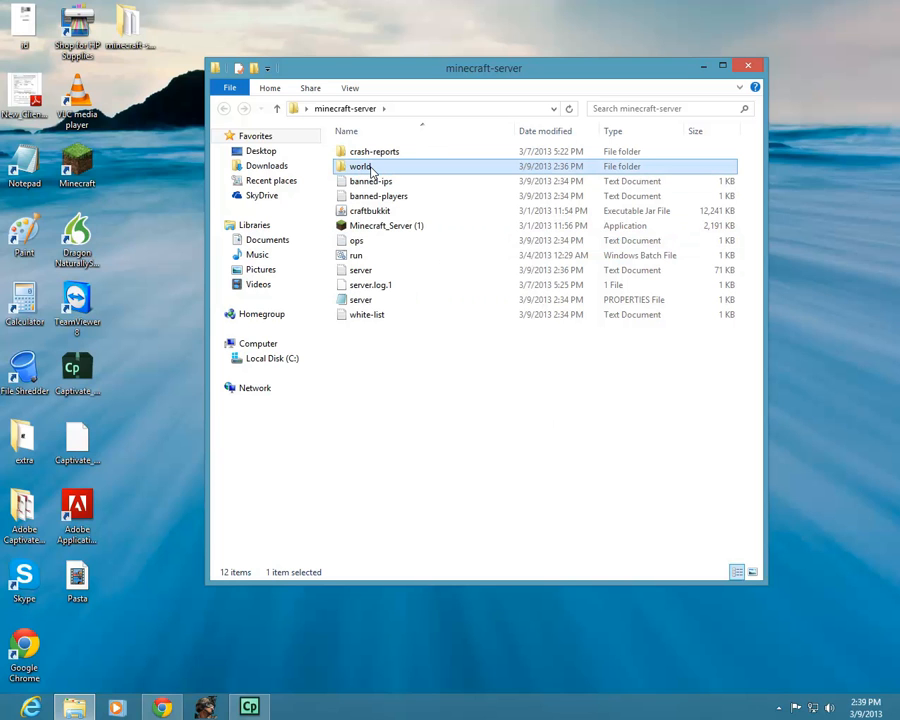
{"action": "right_click", "coordinate": [360, 166]}
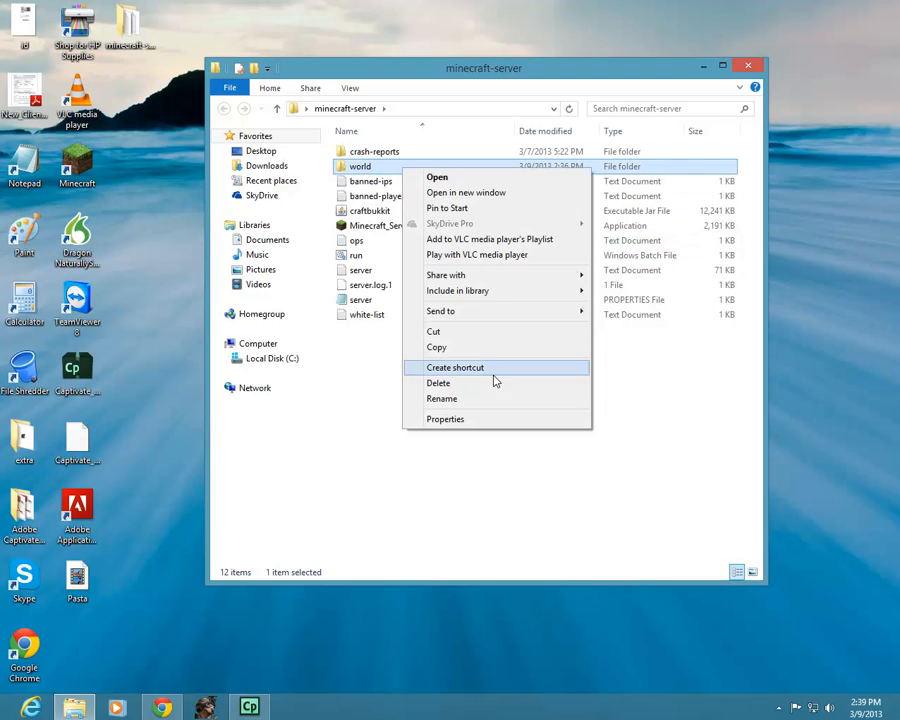
{"action": "left_click", "coordinate": [438, 382]}
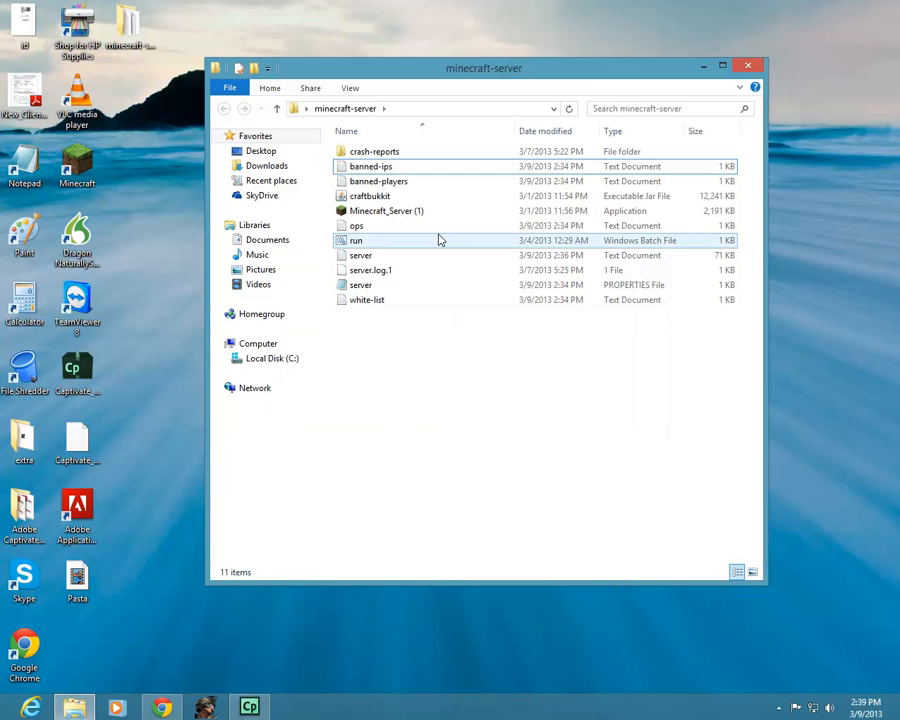
{"action": "left_click", "coordinate": [386, 210]}
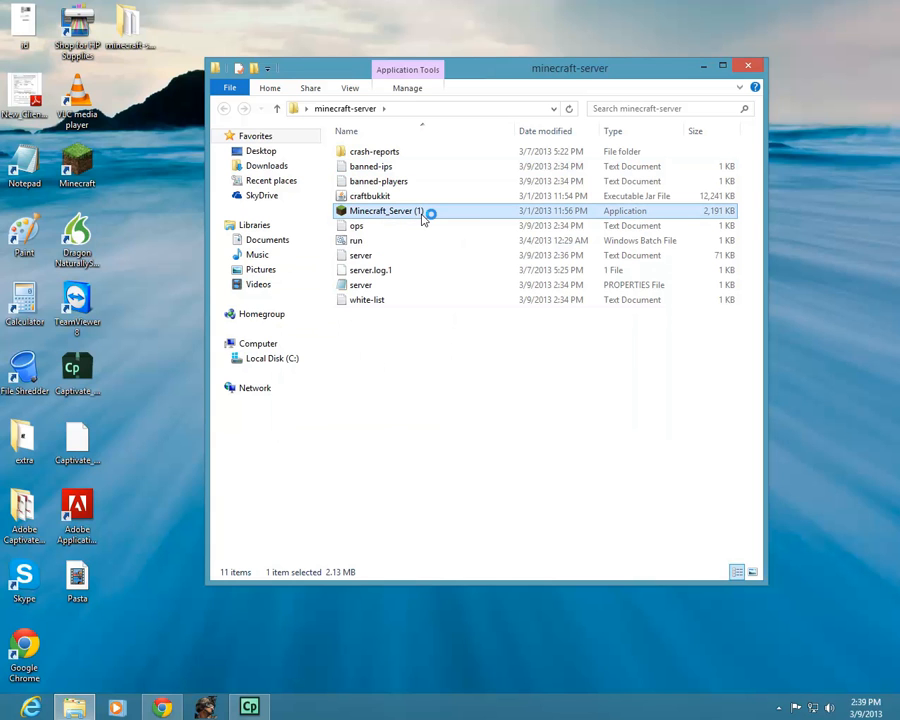
Launch Minecraft_Server (1) so its console begins generating a new world.
{"action": "double_click", "coordinate": [384, 212]}
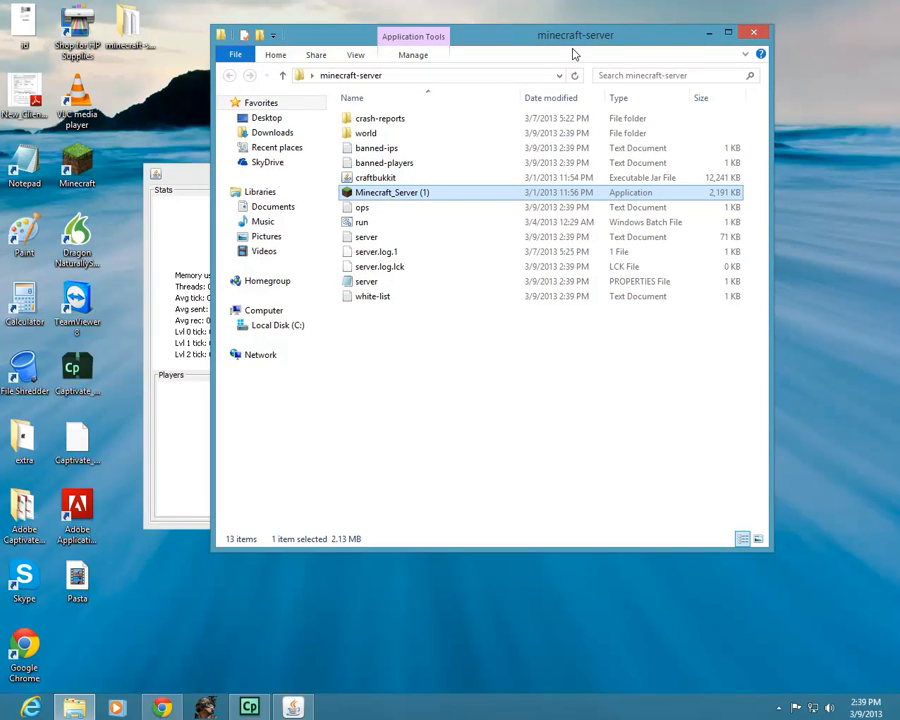
{"action": "left_click", "coordinate": [368, 132]}
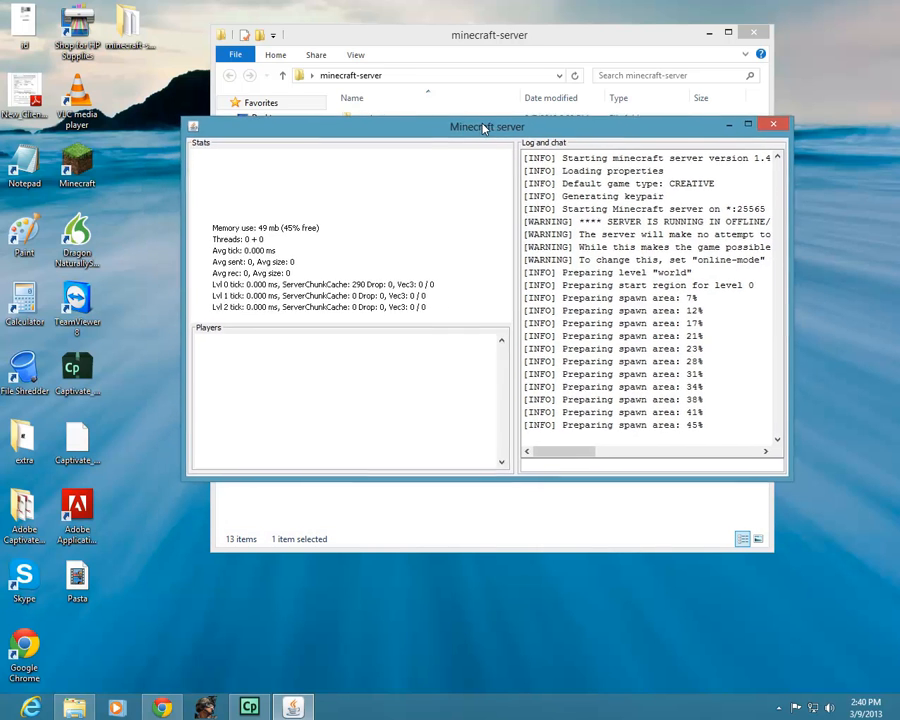
{"action": "left_click_drag", "start_coordinate": [488, 126], "coordinate": [514, 112]}
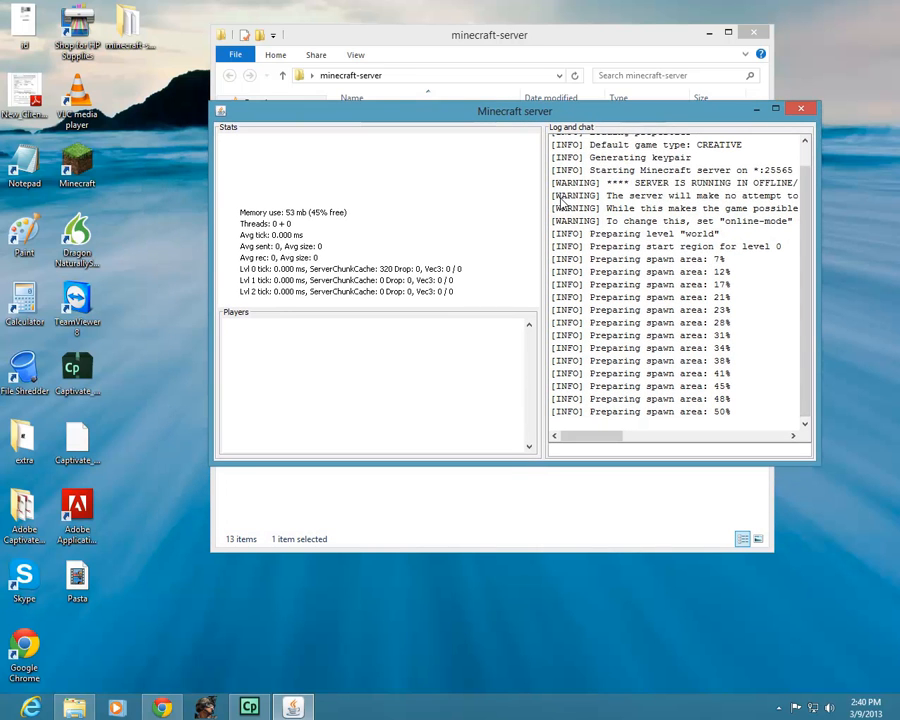